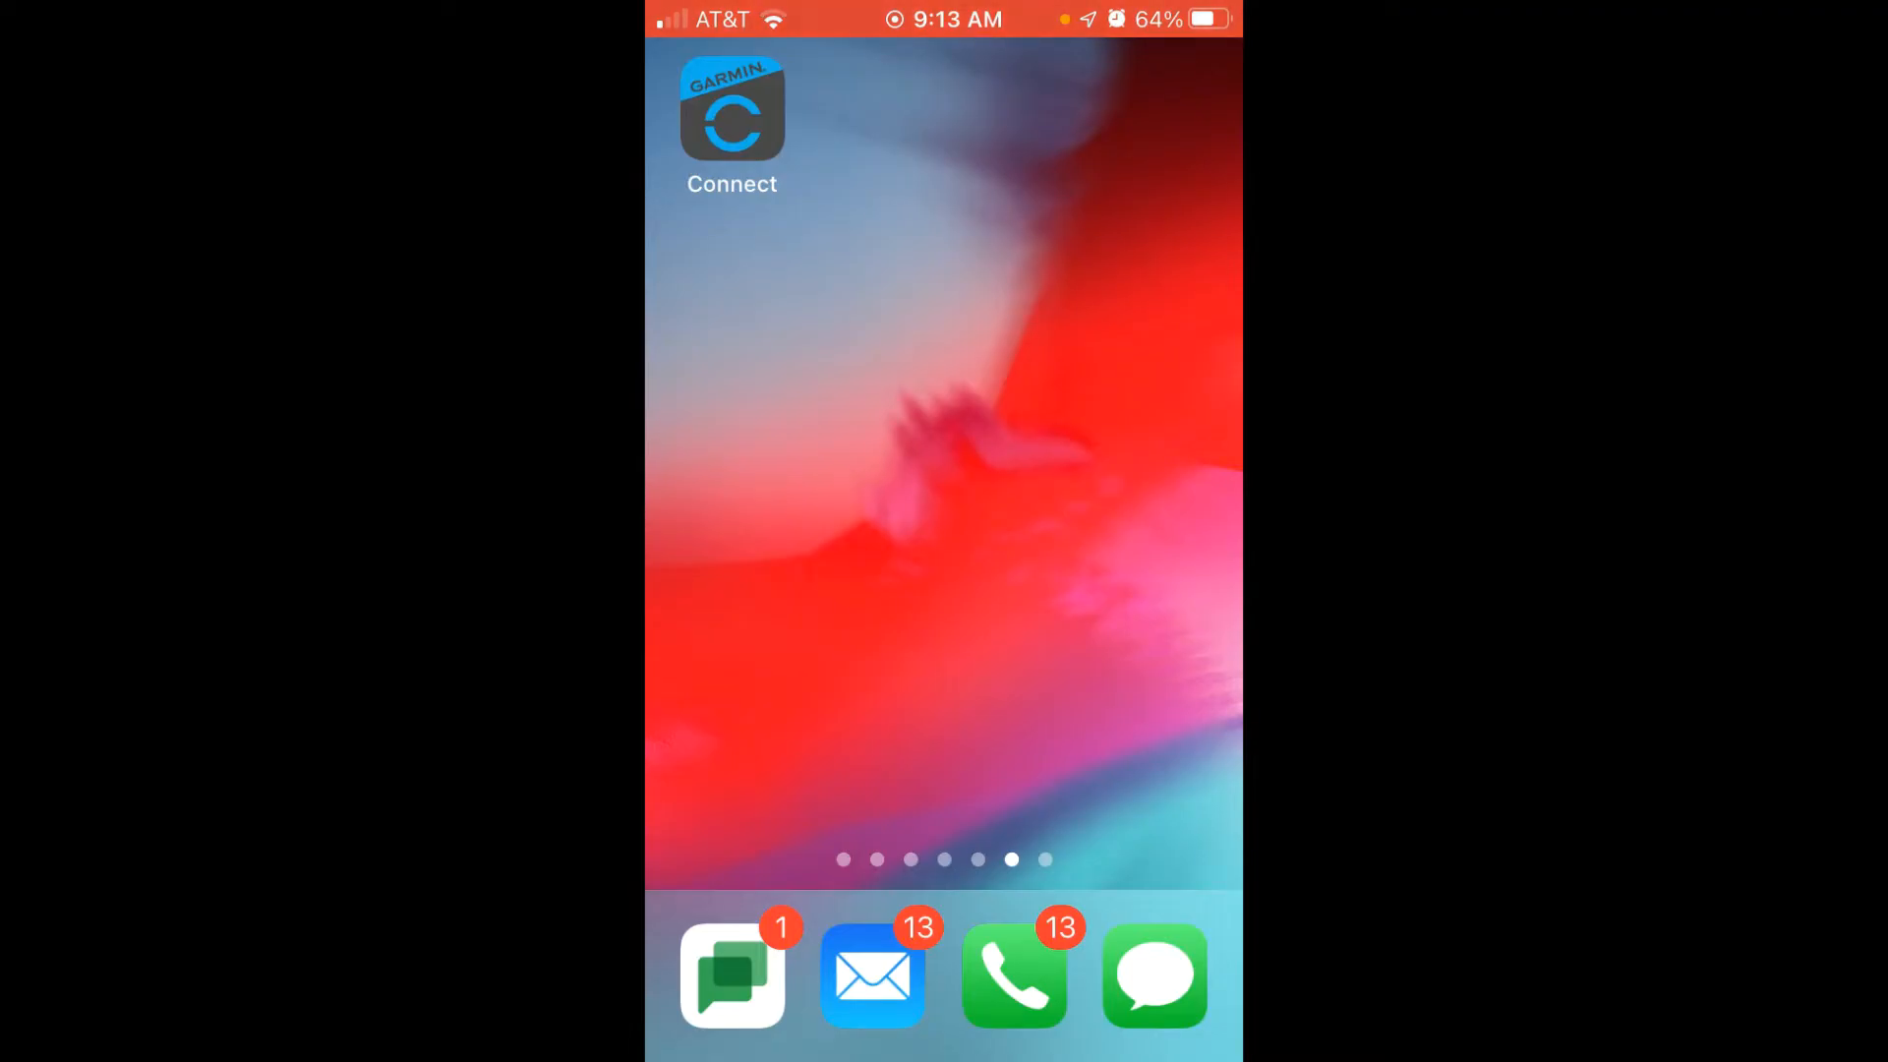
Launch Garmin Connect from the iOS Home Screen to show My Day
click(731, 114)
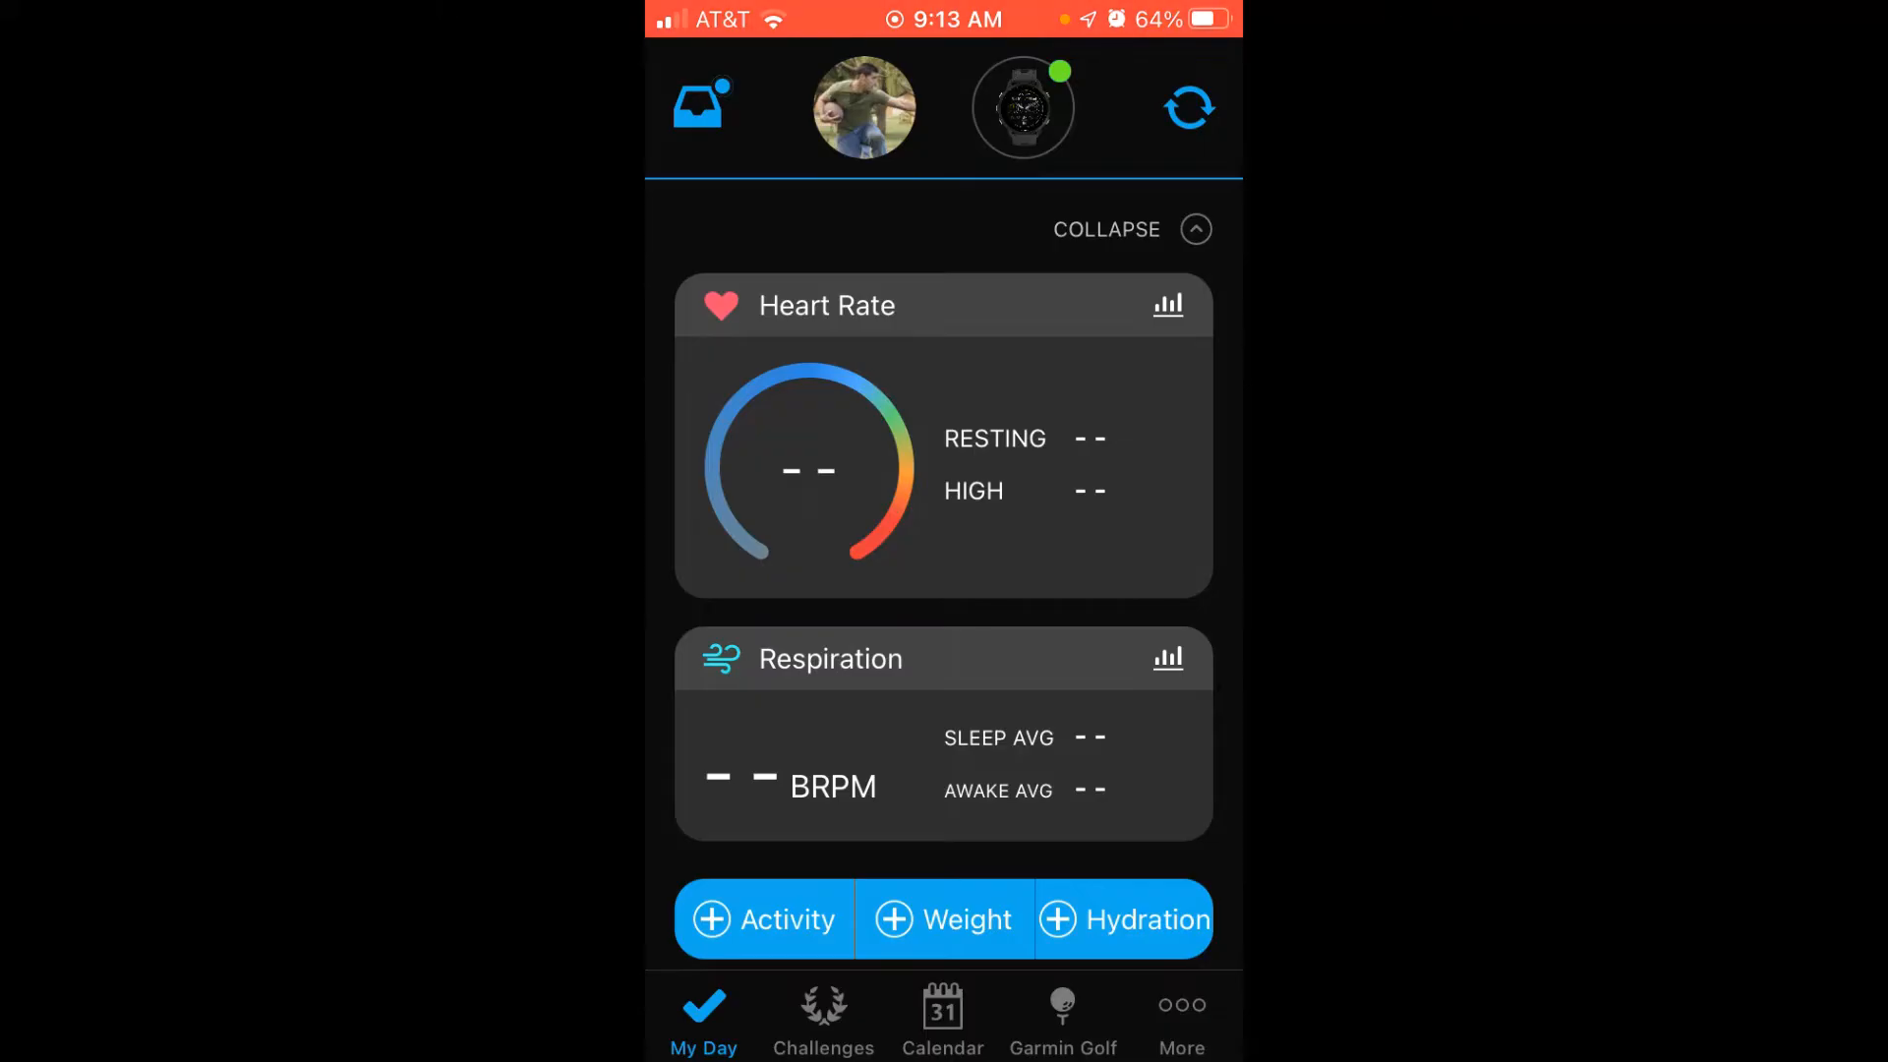
Go to More > Garmin Devices > Forerunner 955 Solar and scroll its settings list
click(1181, 1018)
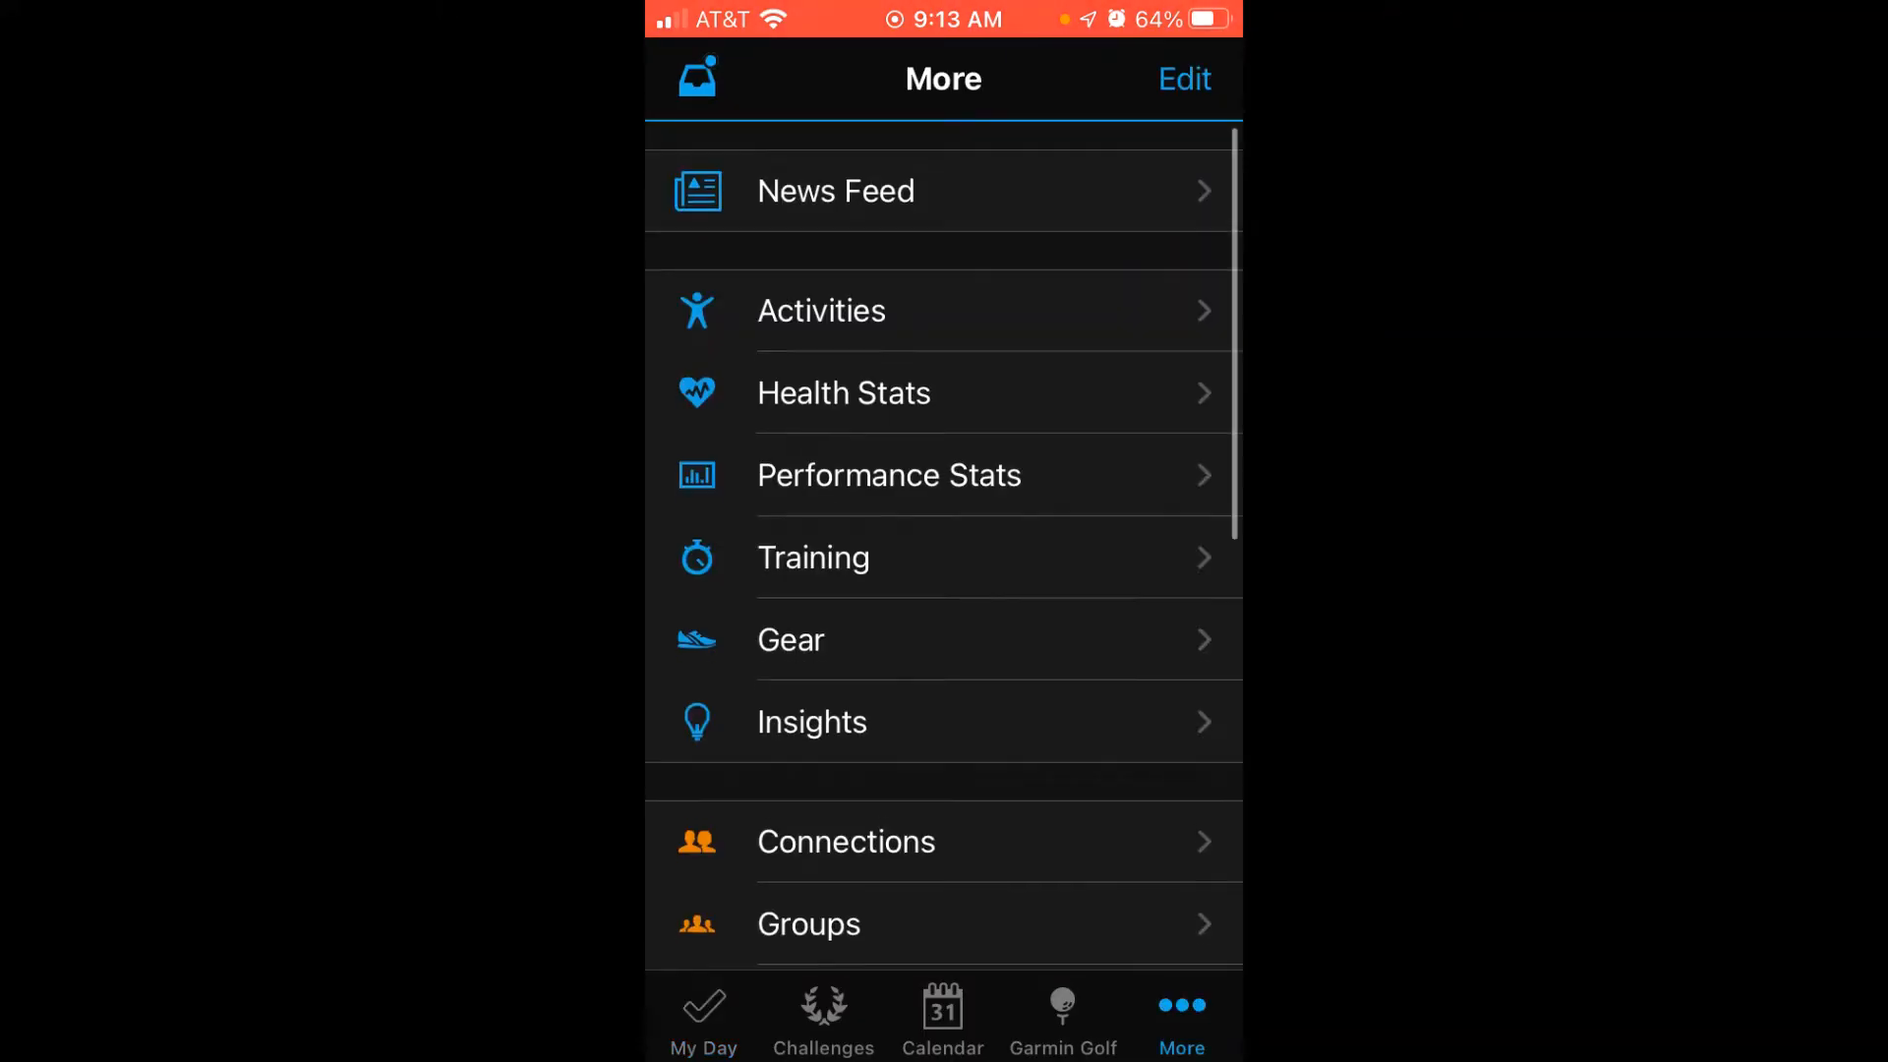
scroll(down, 3)
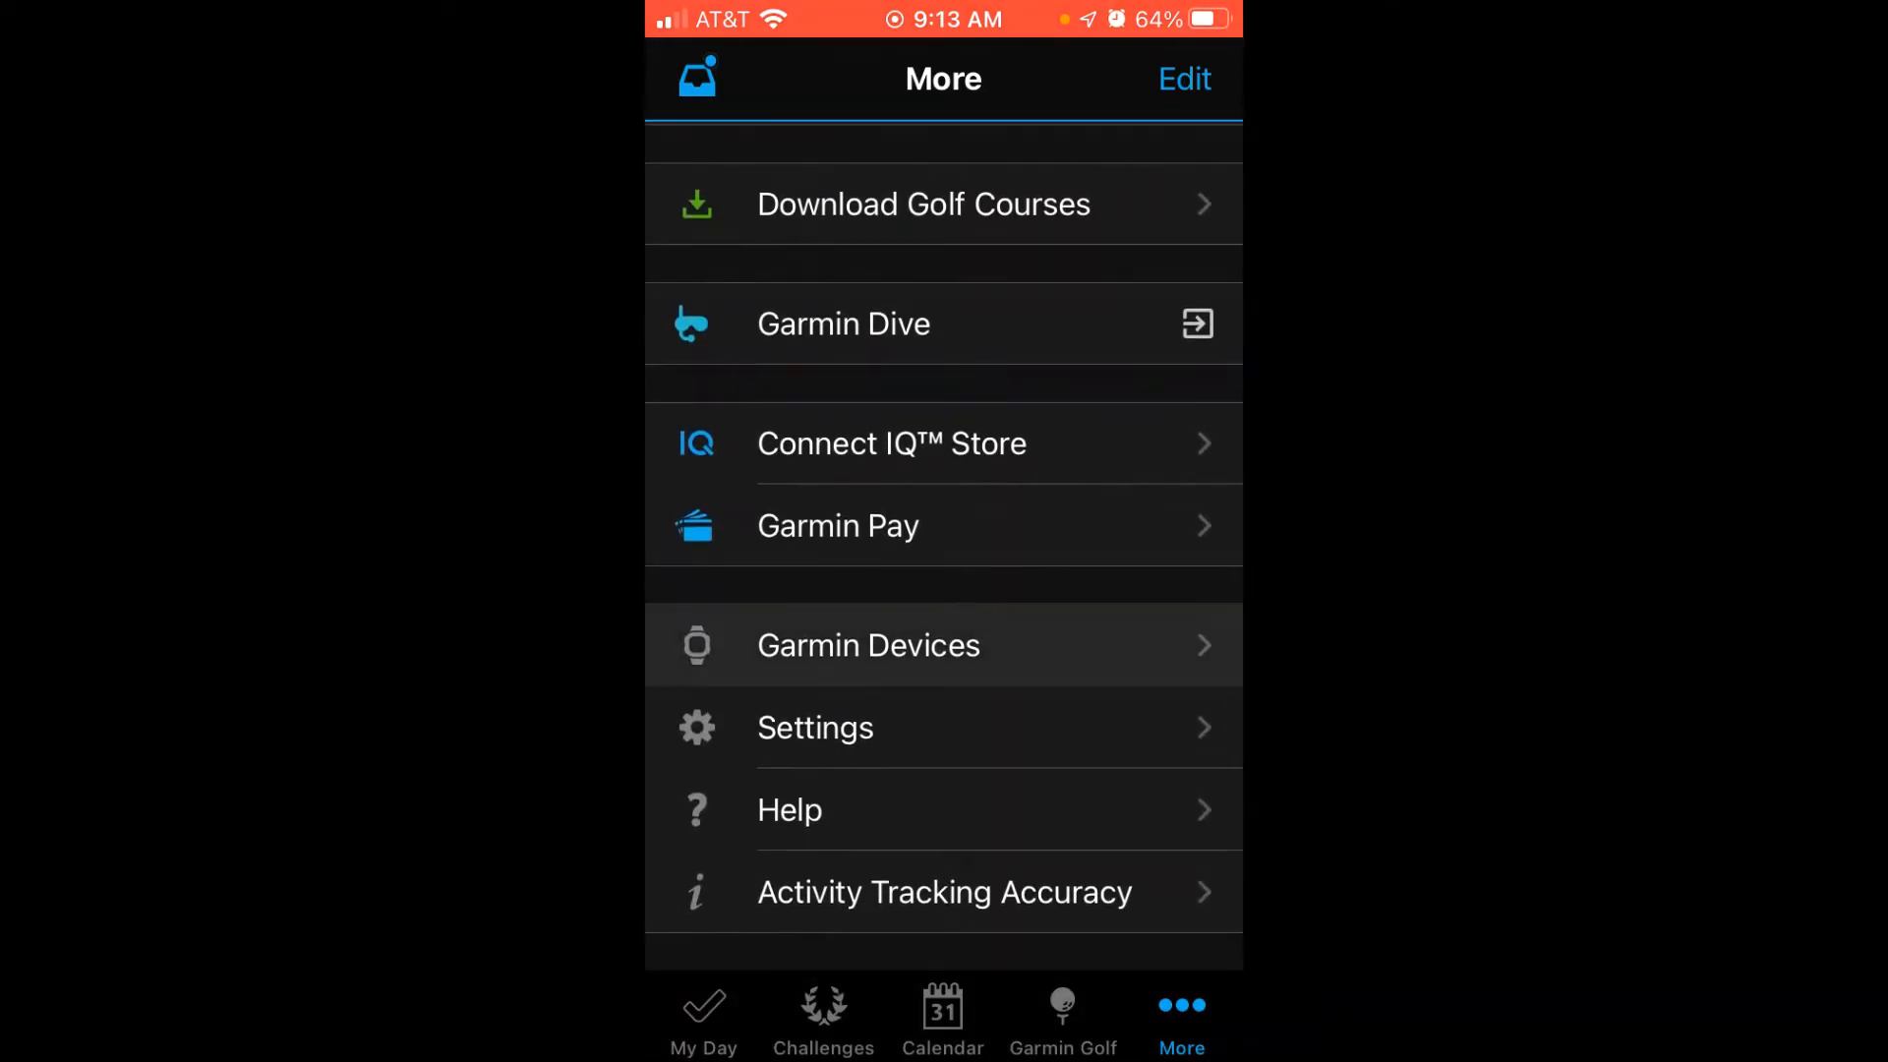
click(867, 644)
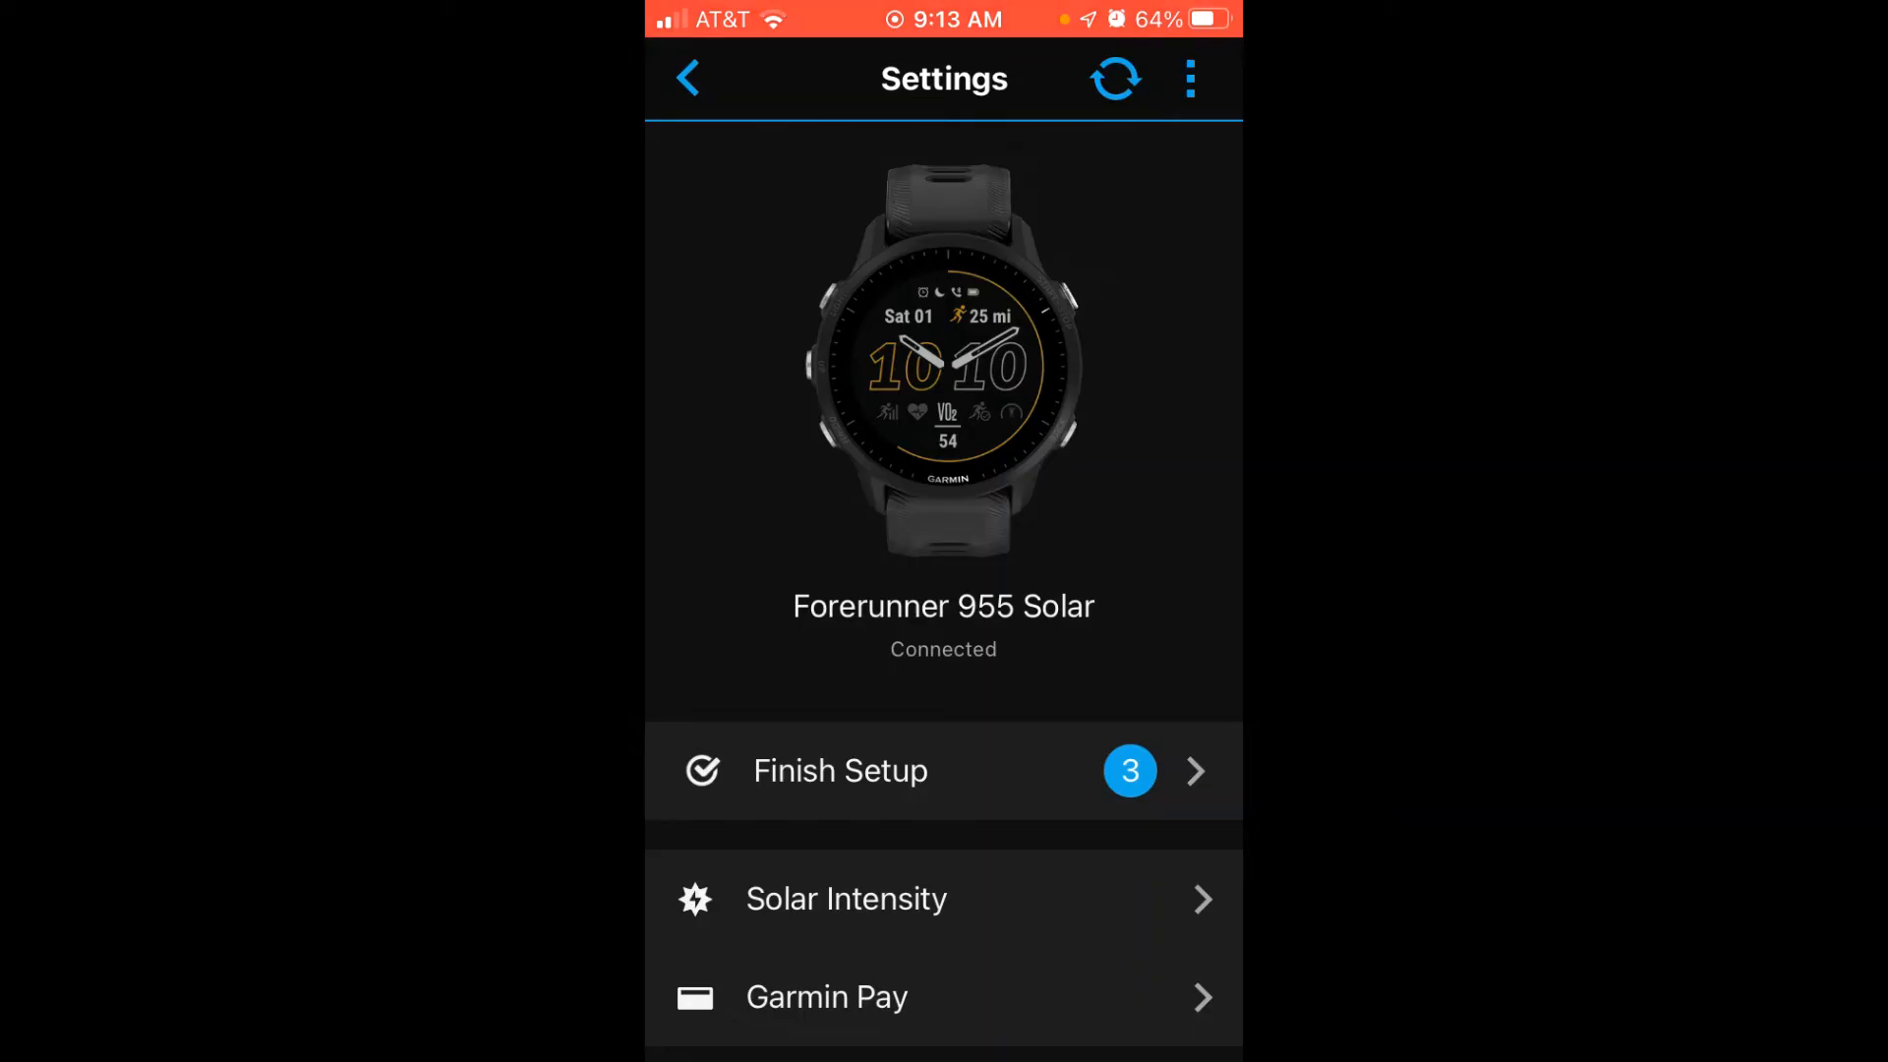
scroll(down, 3)
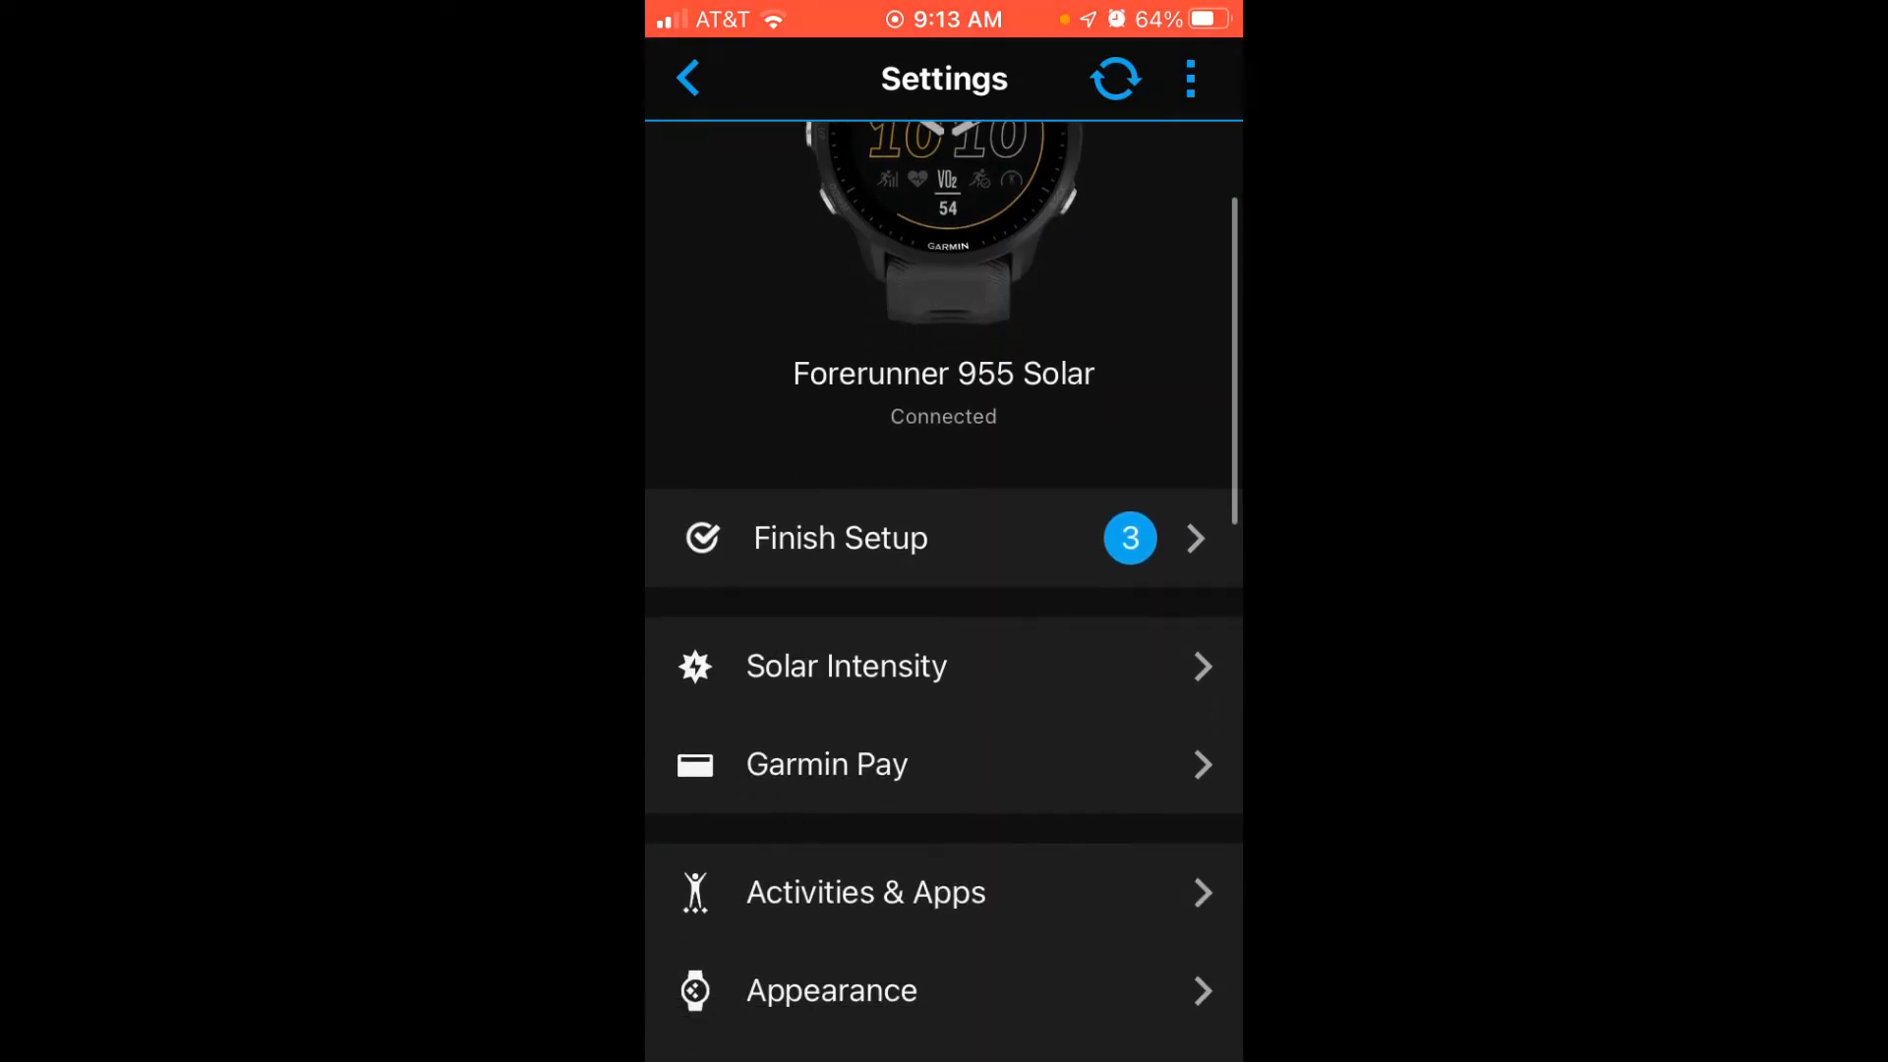
scroll(down, 3)
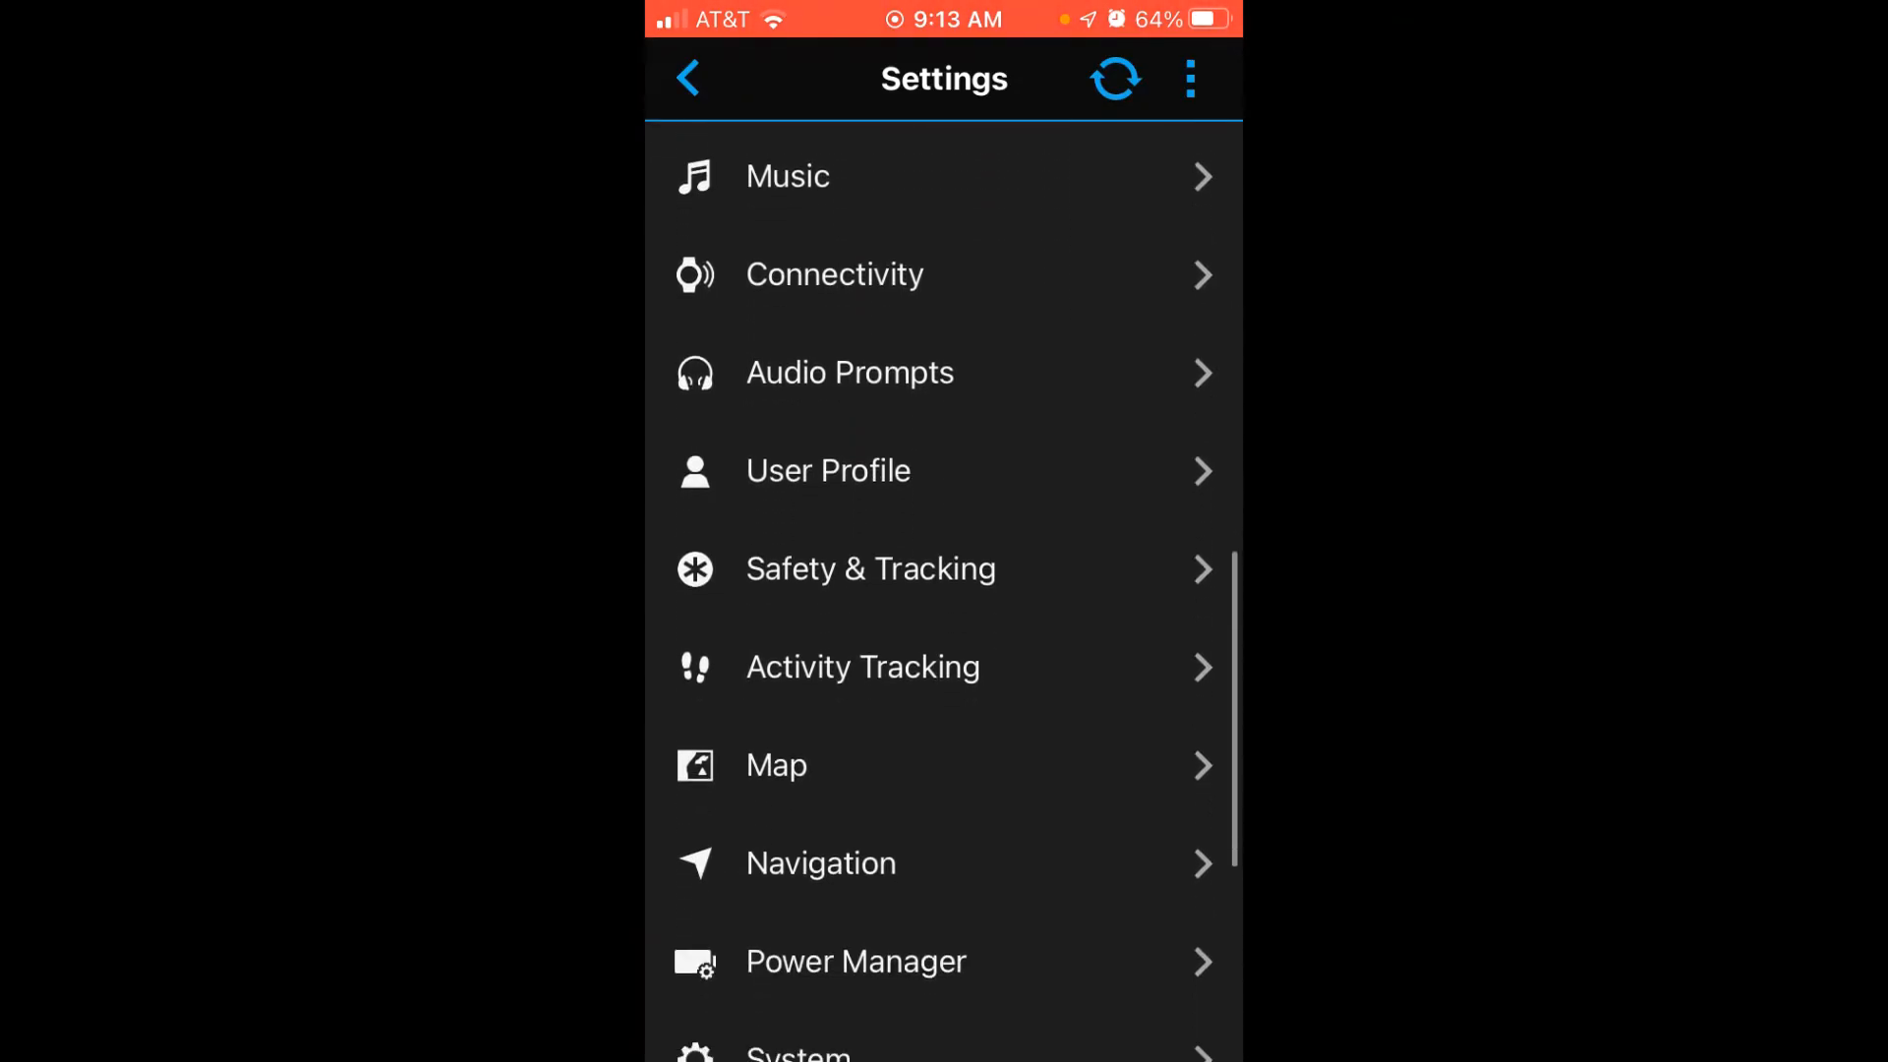
scroll(down, 3)
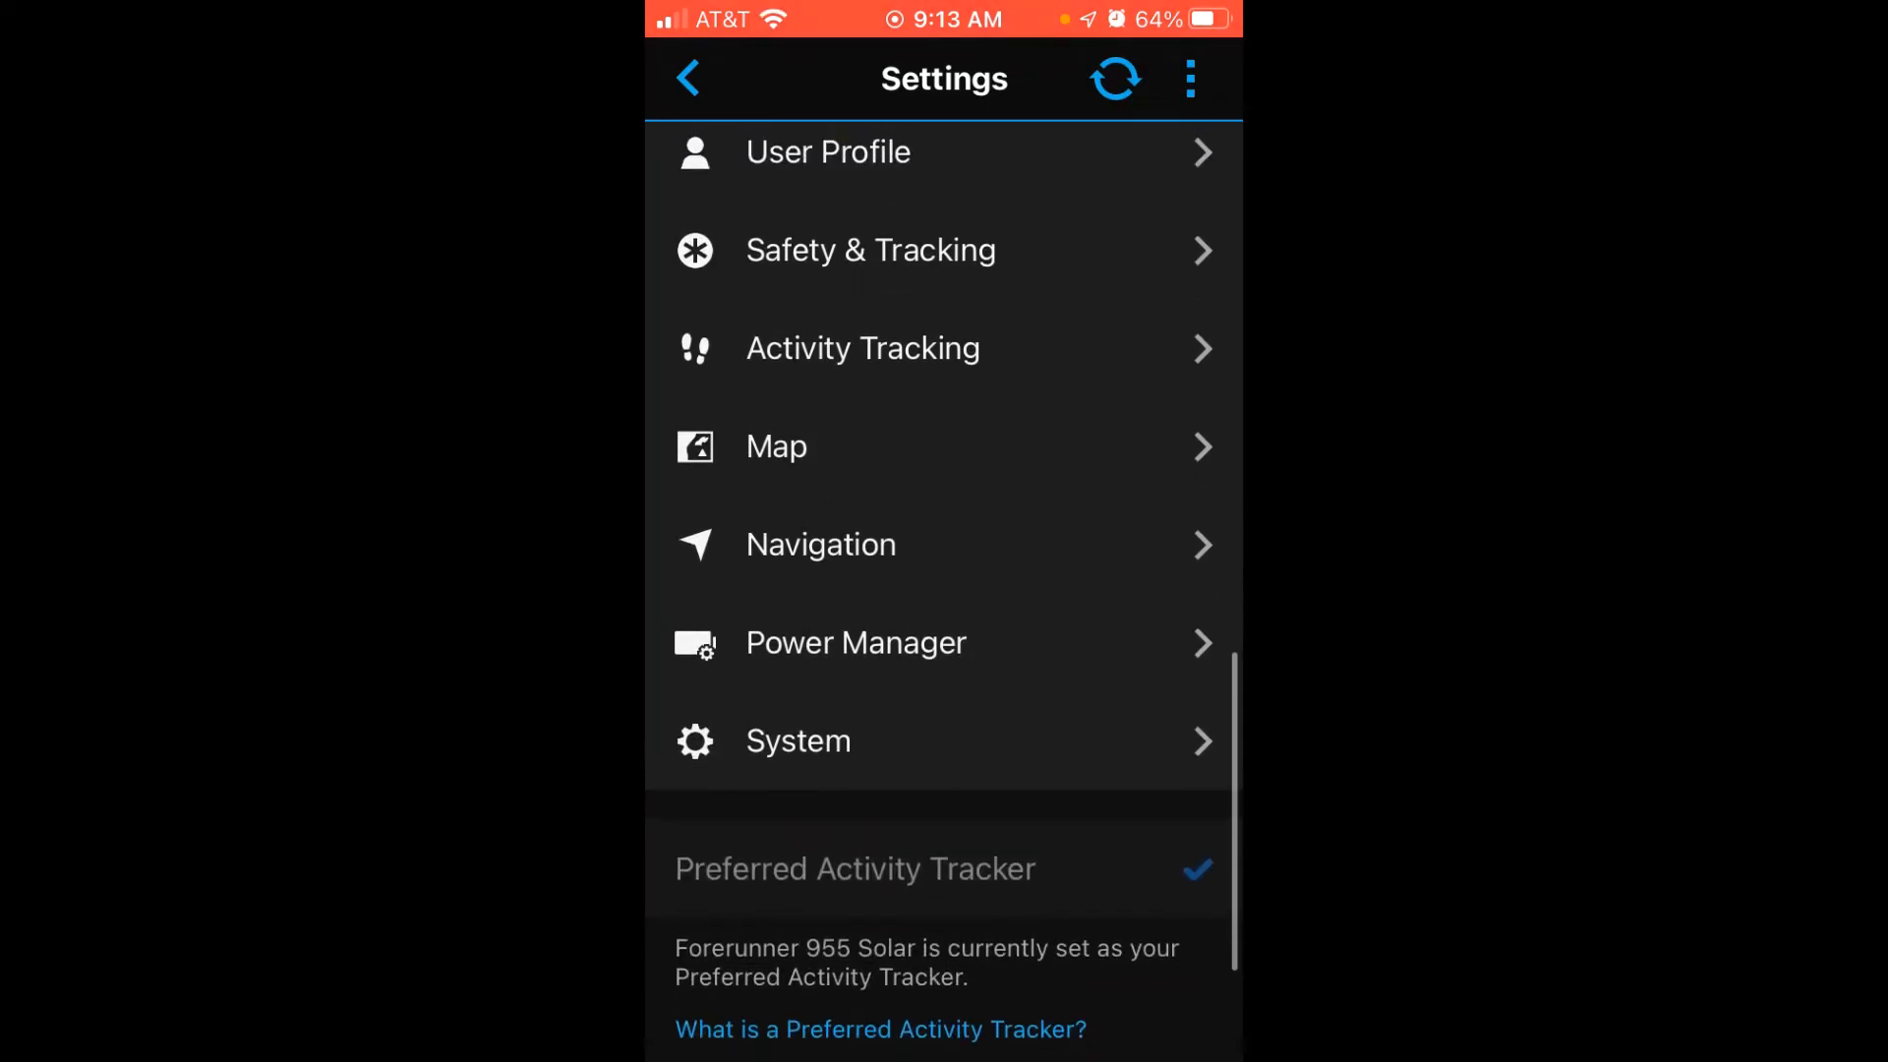
Set System > Time > Time Format to 12-Hour
click(797, 741)
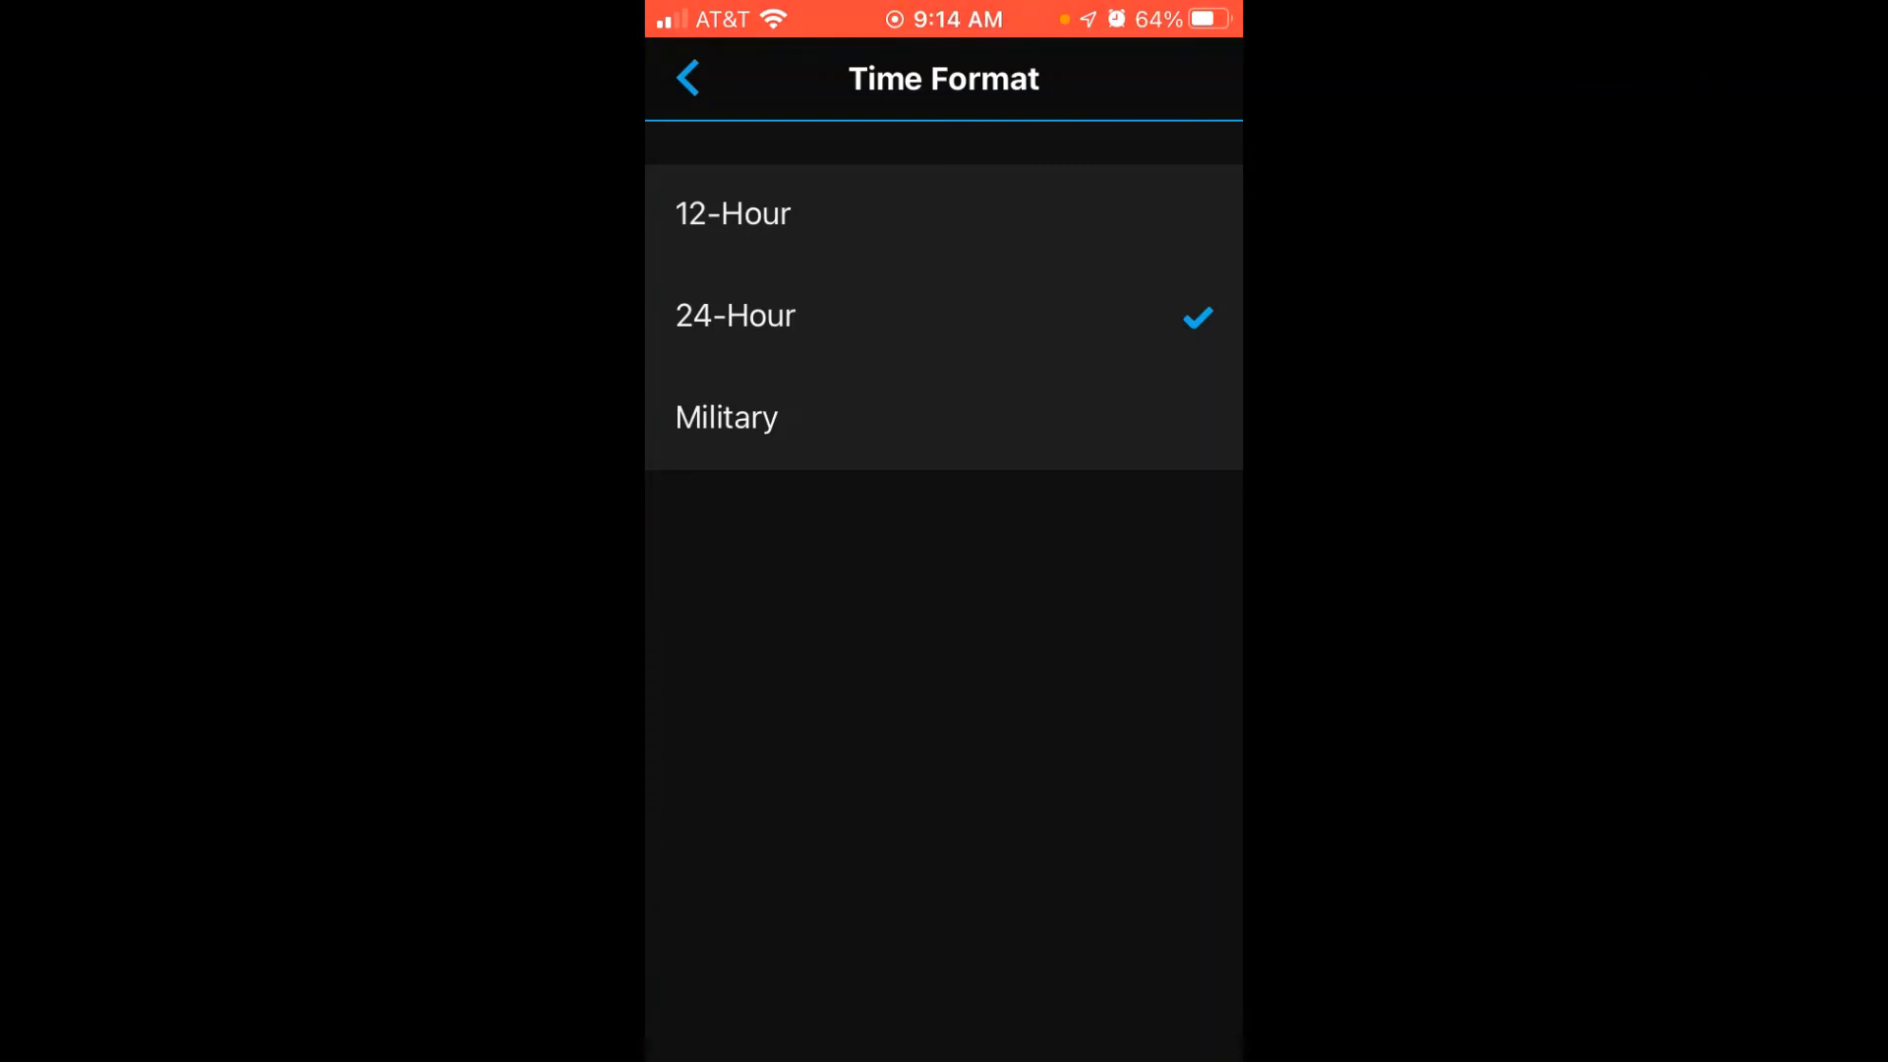
click(688, 76)
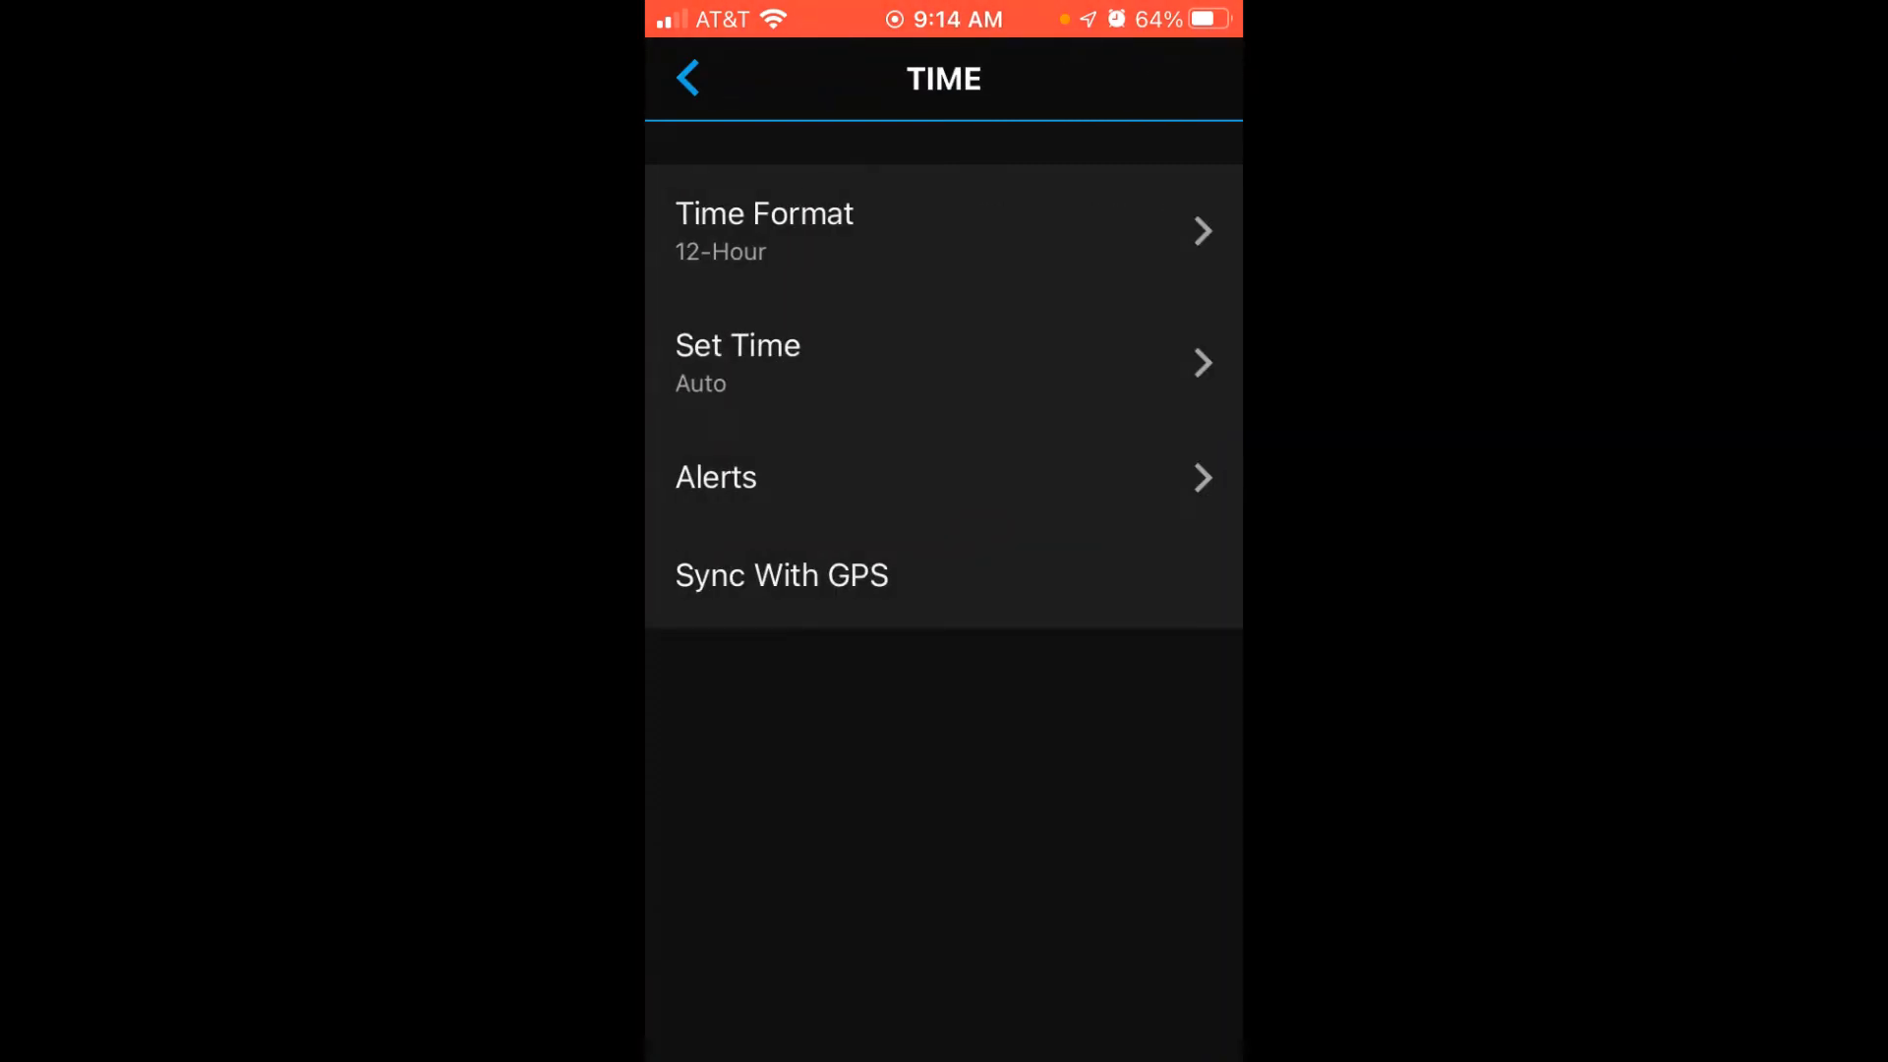
Return to the main watch settings and sync the new time format to the watch
click(688, 76)
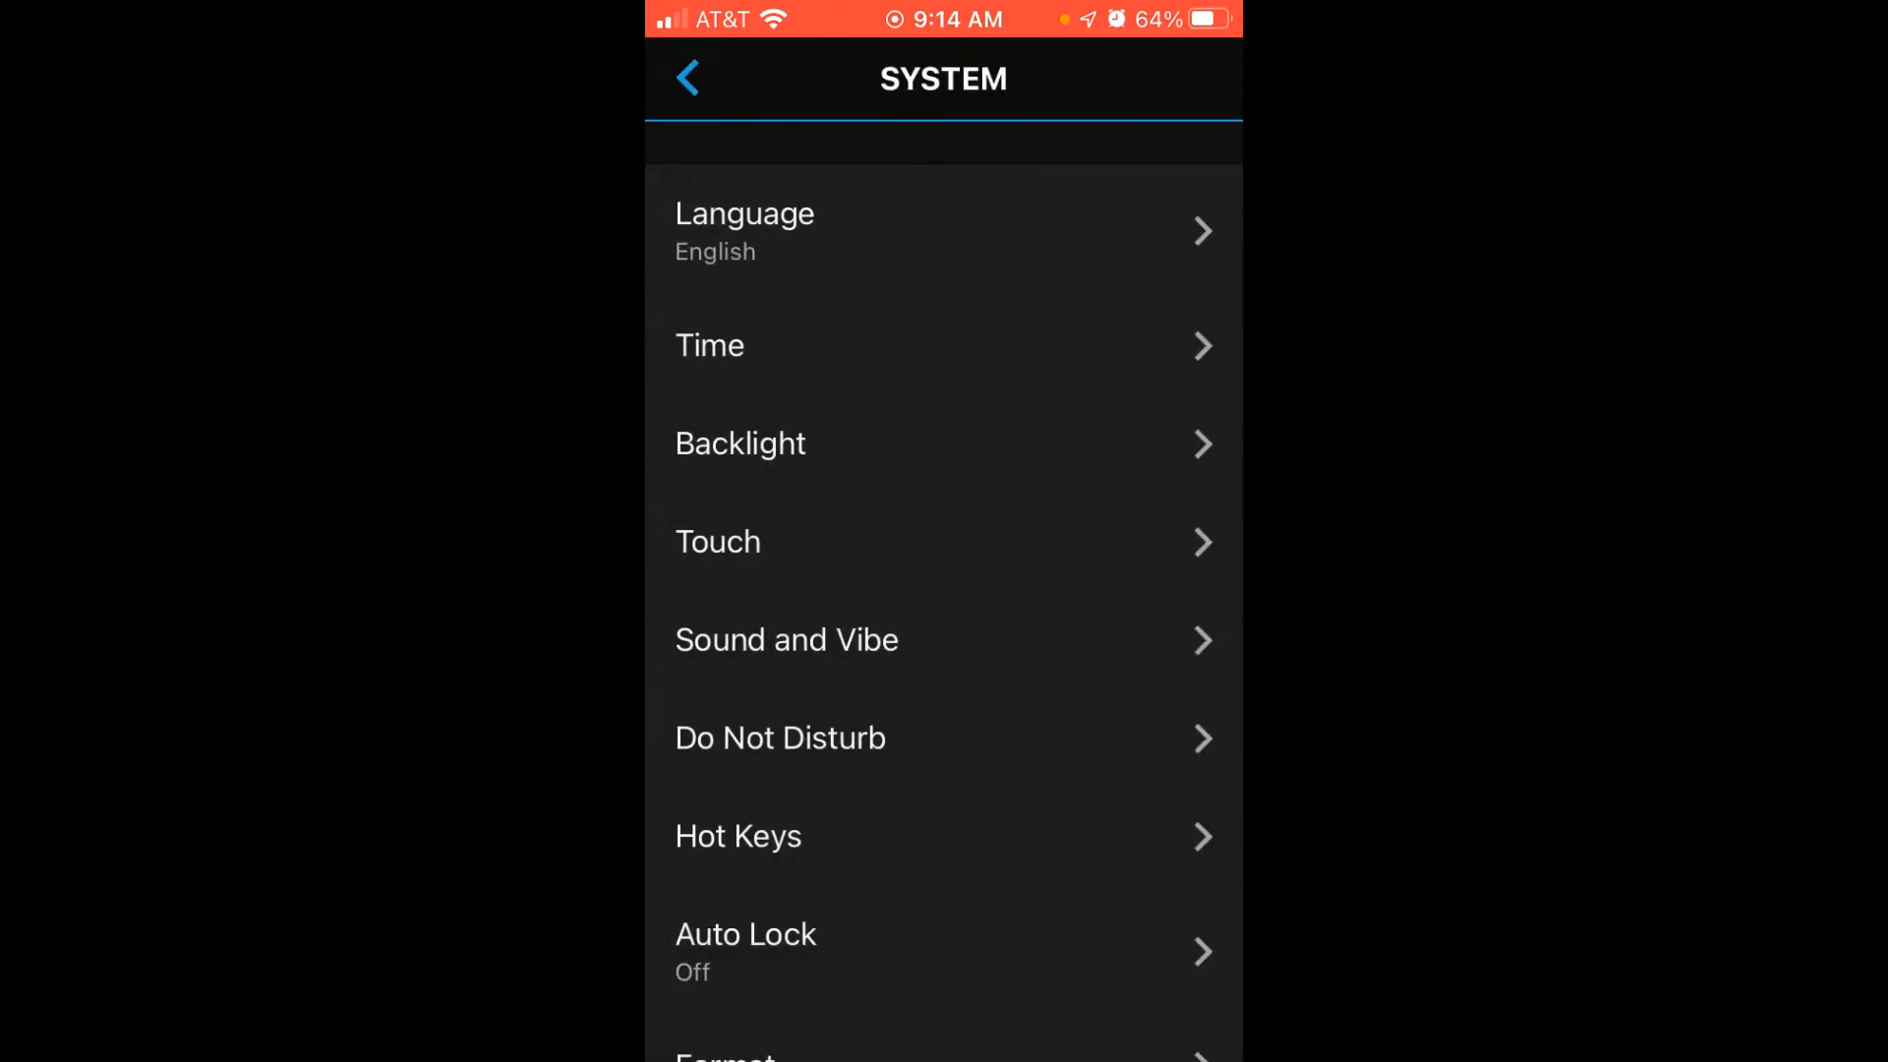
click(688, 77)
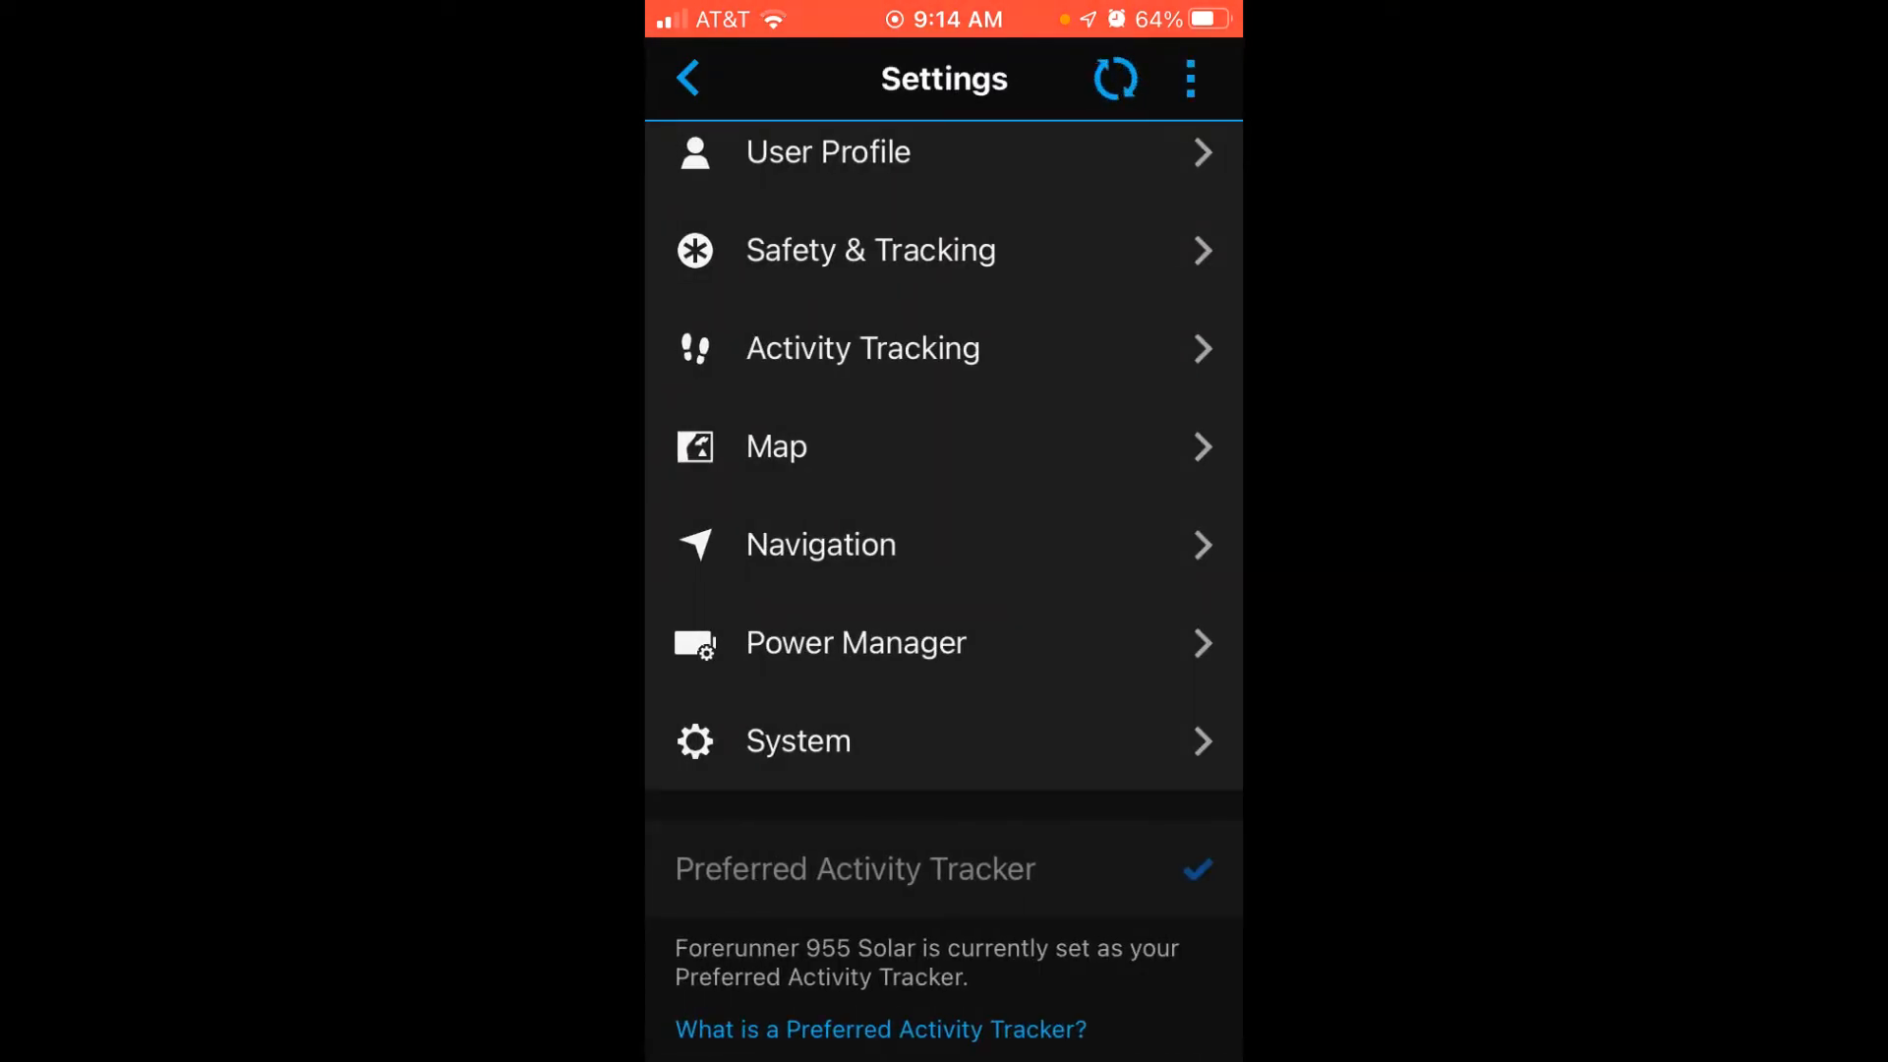
click(1112, 79)
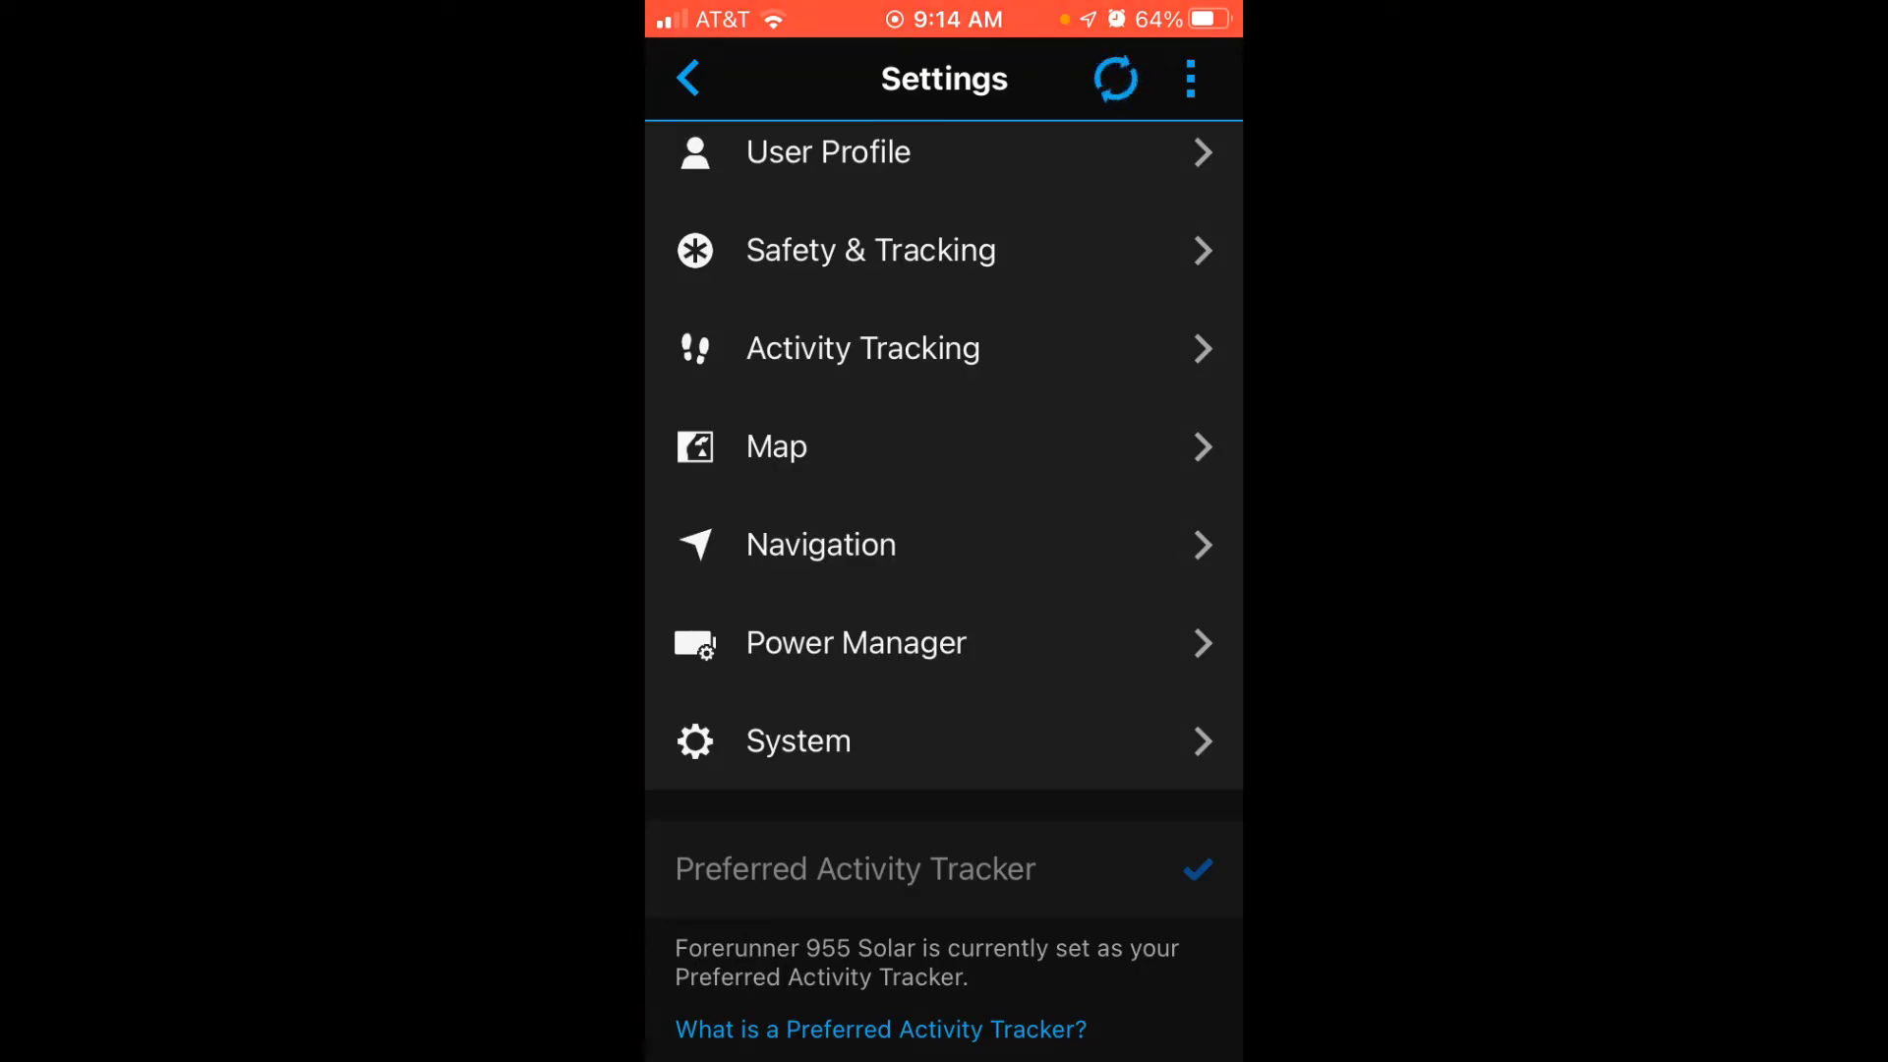